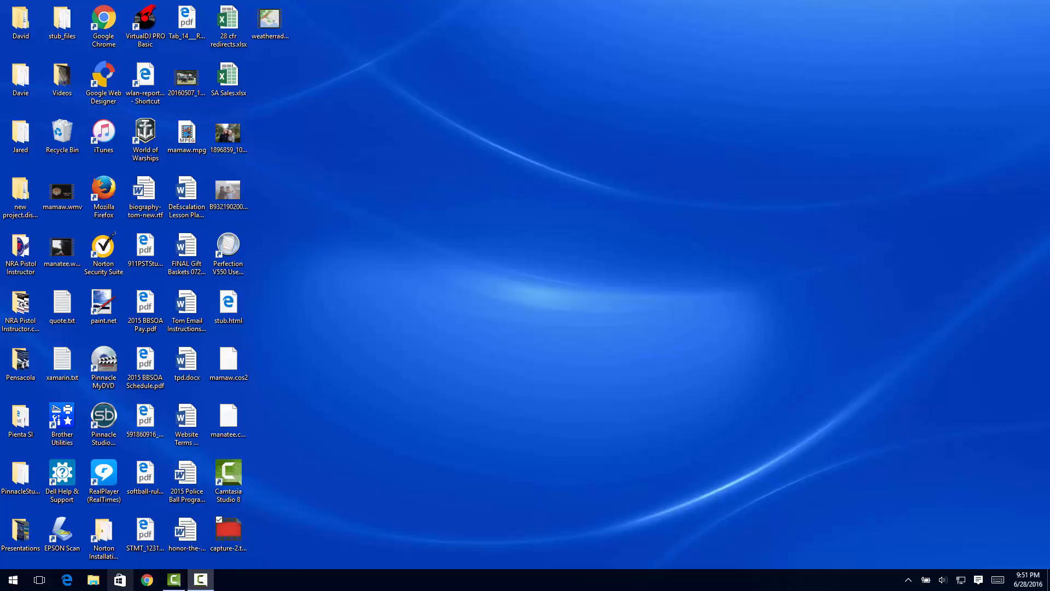
mouse_move(119, 579)
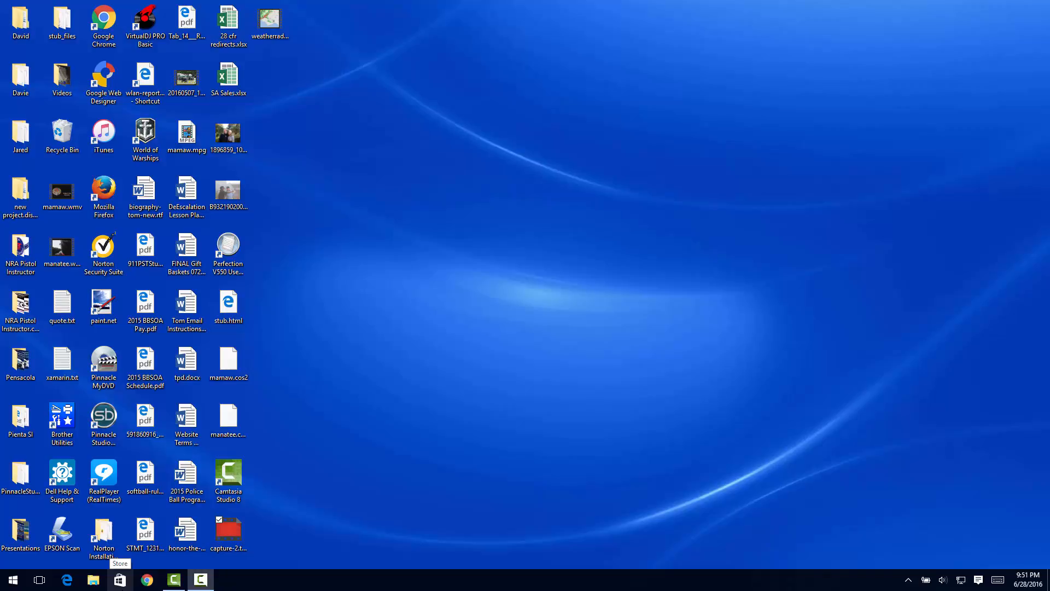
mouse_move(200, 578)
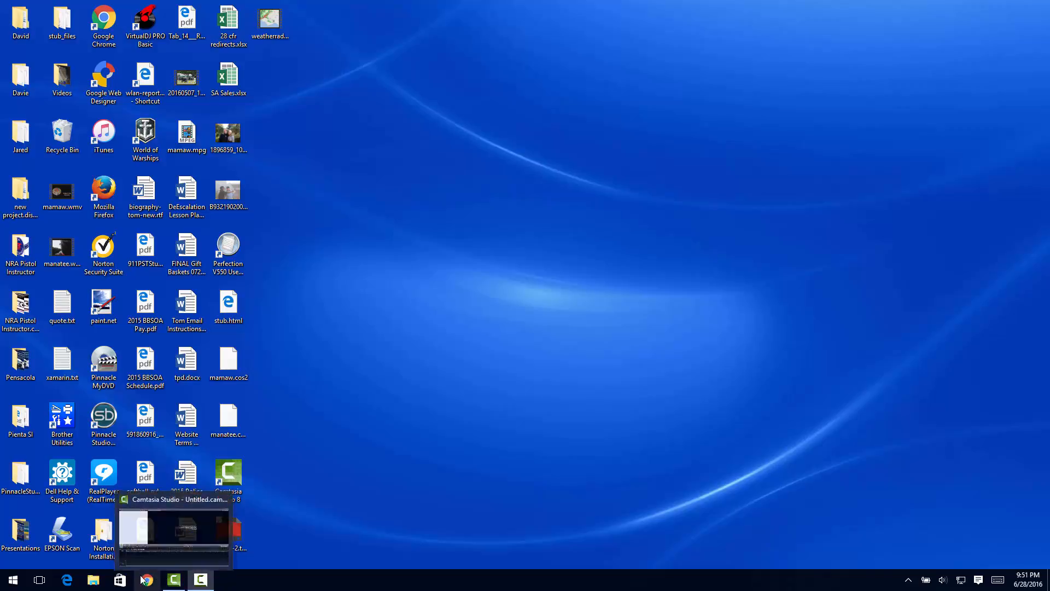
Search Google for paint.net and open the official getpaint.net site
left_click(145, 579)
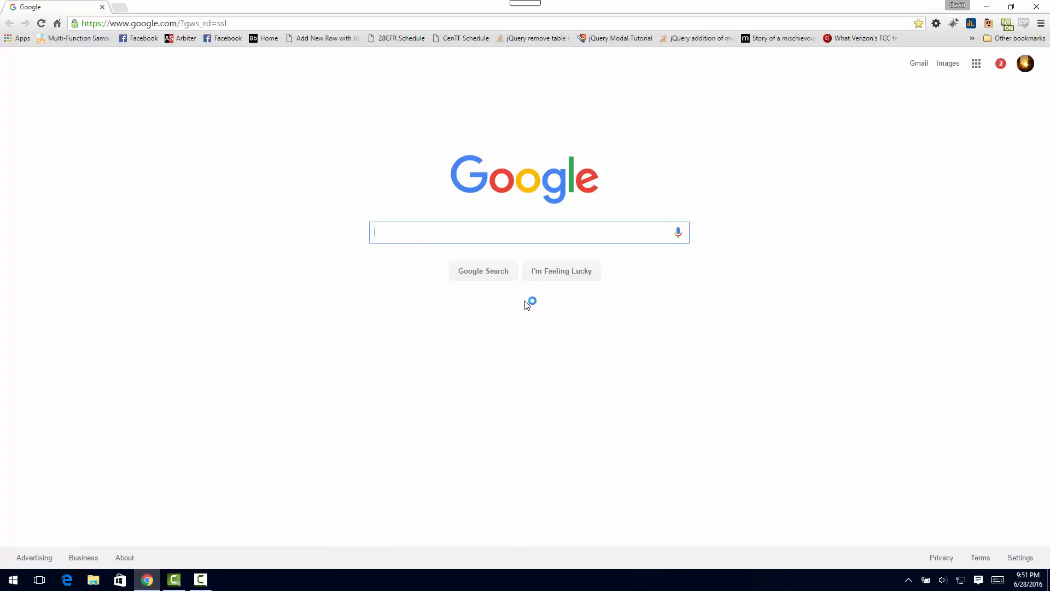
type("pinat.net")
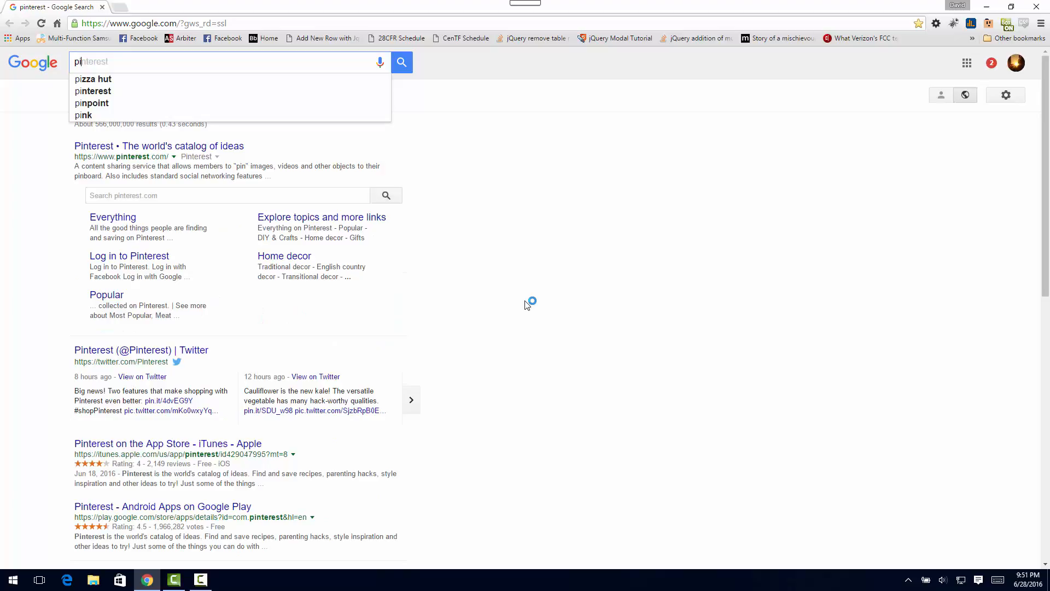
type("paint.net")
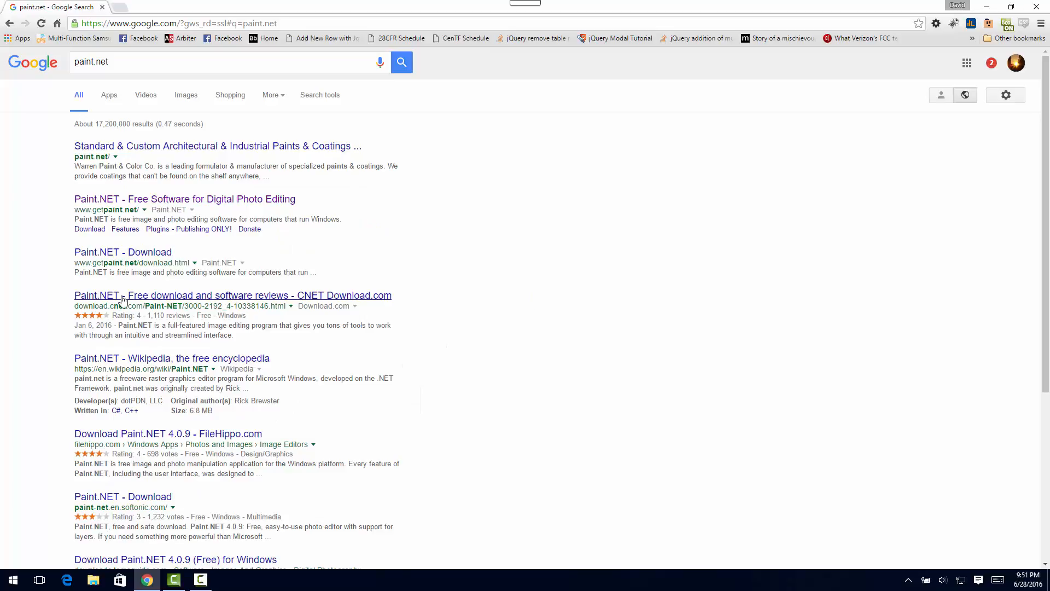
mouse_move(185, 199)
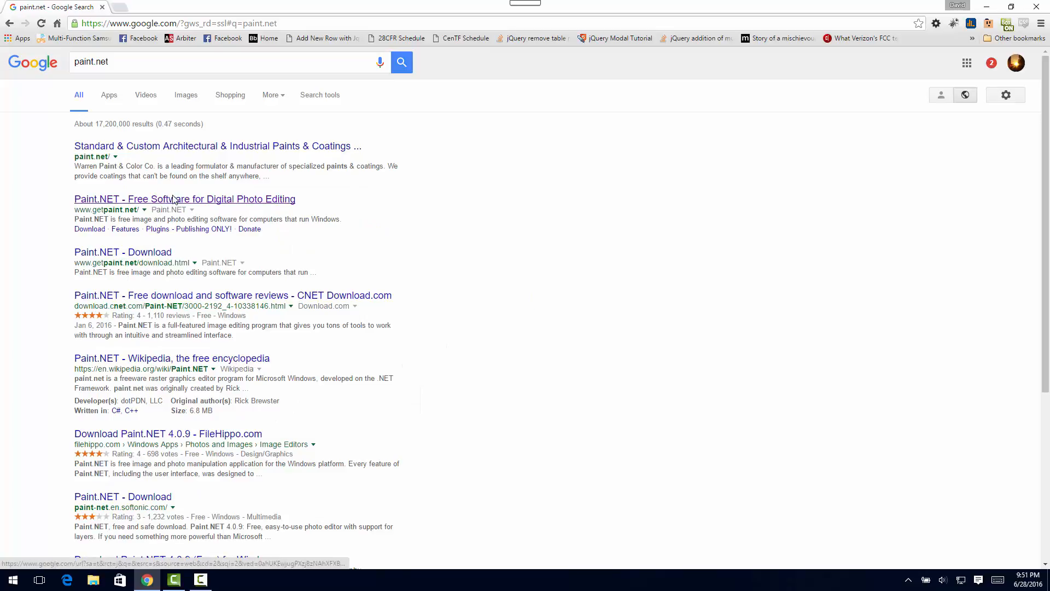
left_click(184, 199)
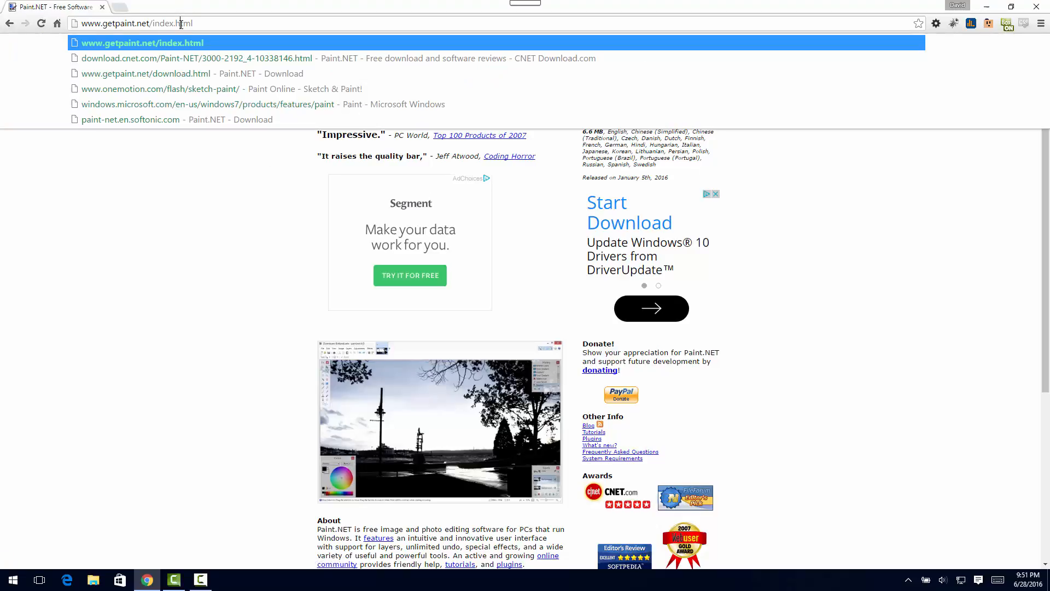
Enter a new web address in Chrome's address bar to reach YouTube's home page
type("www.facebook.com")
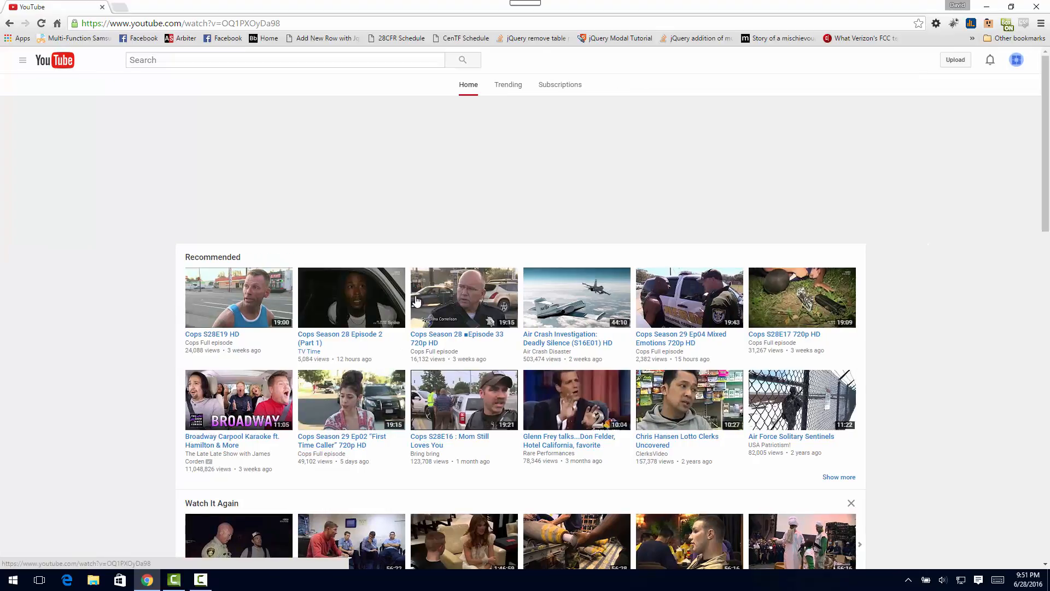
Play Cops Season 28 Episode 2 (Part 1) and pause on the discretion warning
left_click(351, 297)
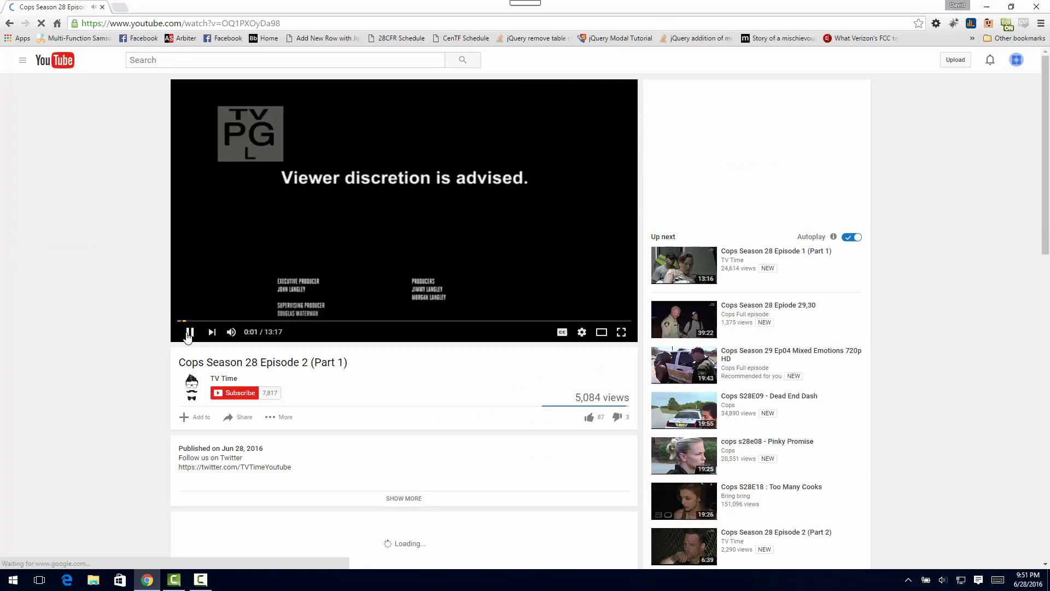
left_click(189, 332)
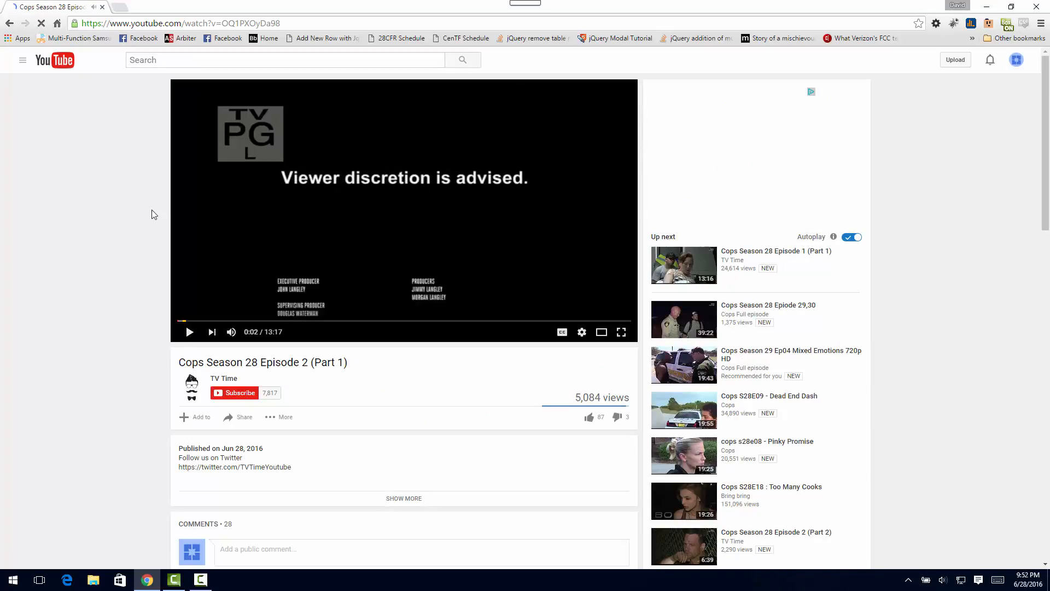
mouse_move(251, 320)
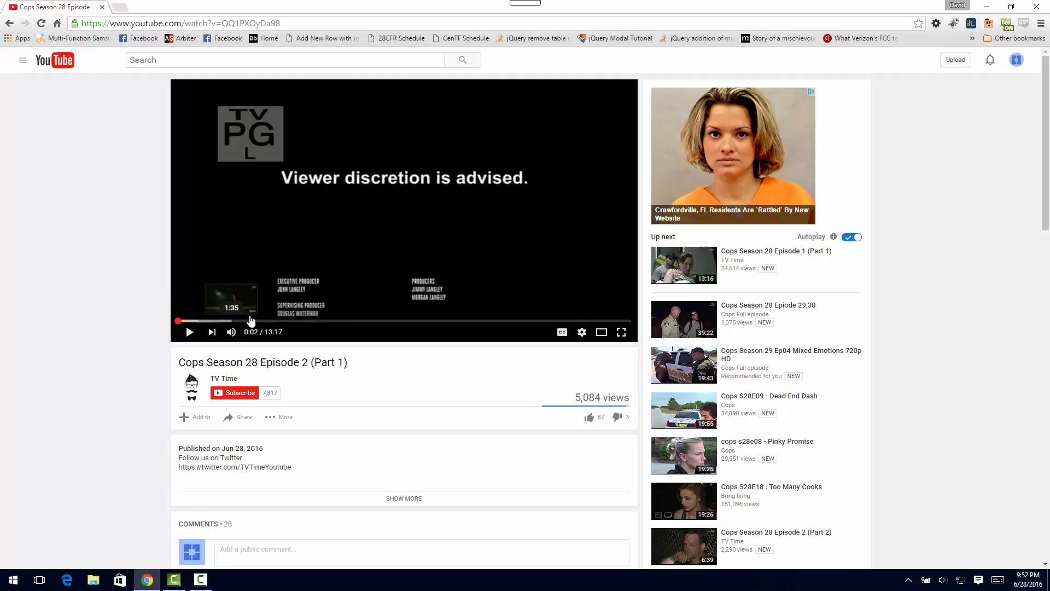
mouse_move(333, 353)
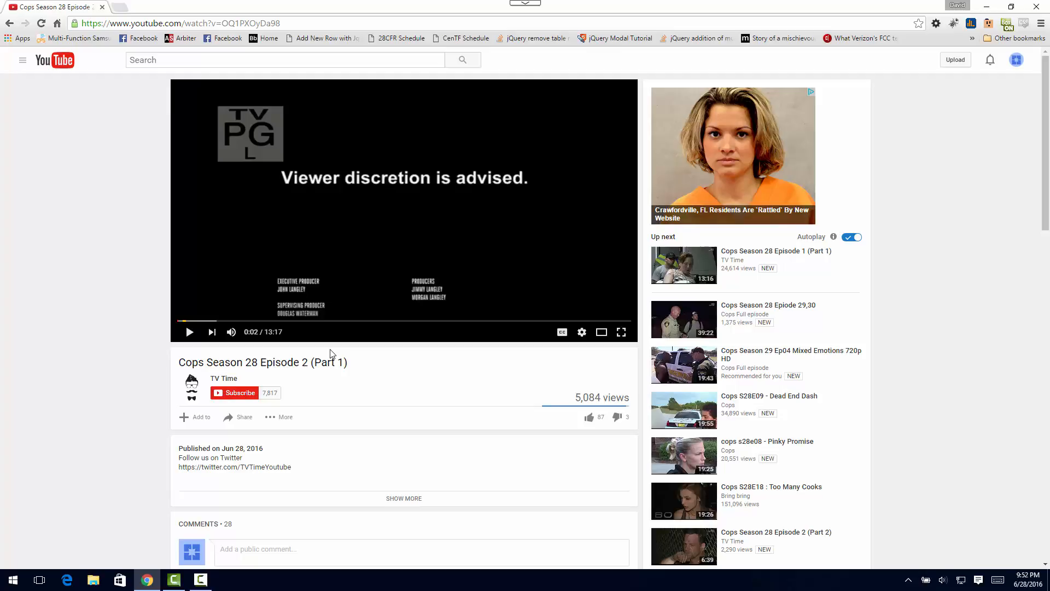
mouse_move(3, 541)
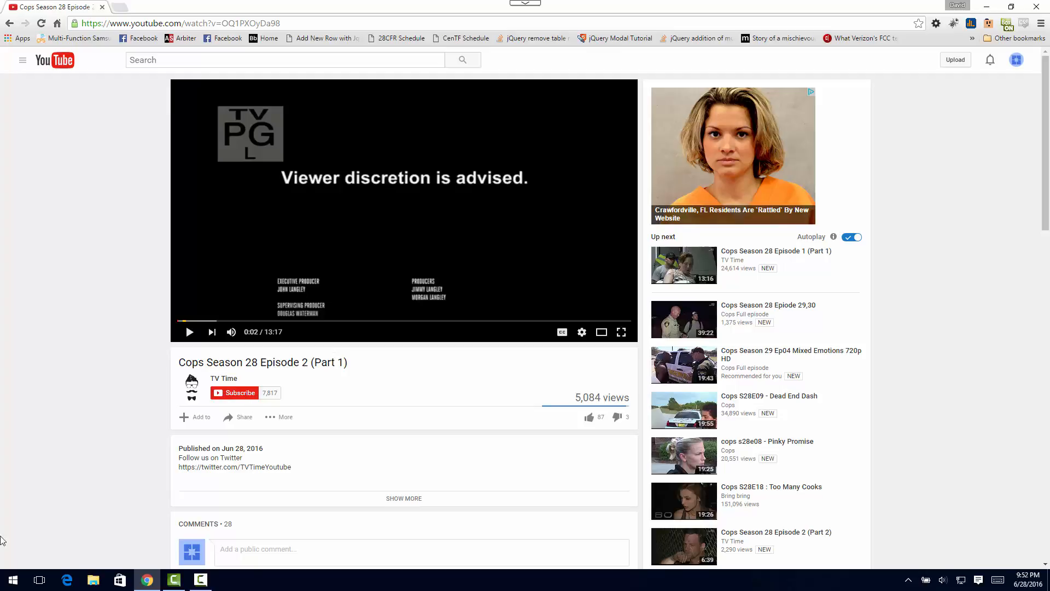
mouse_move(710, 427)
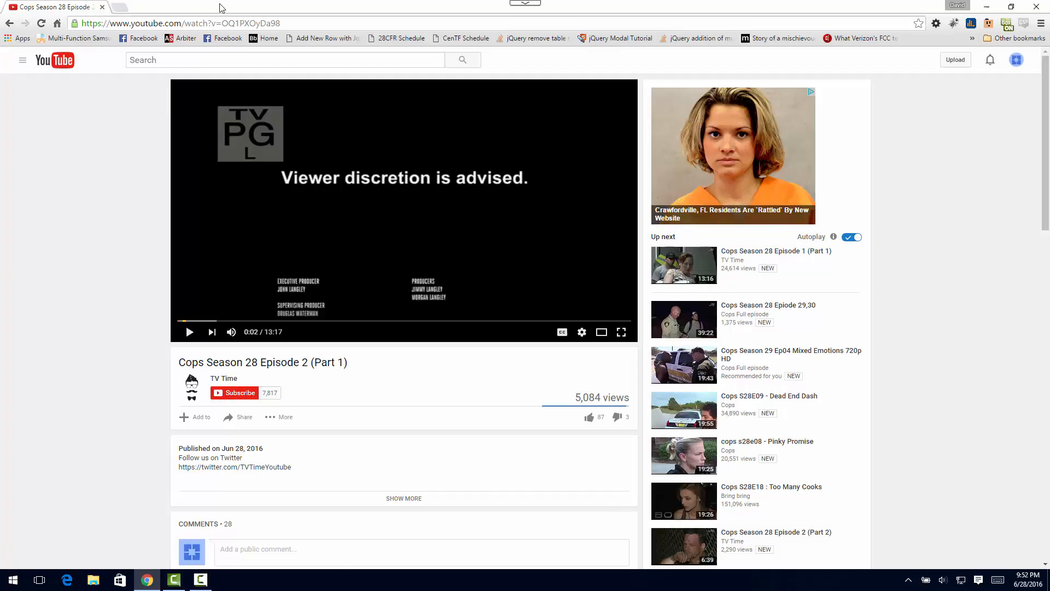
mouse_move(67, 161)
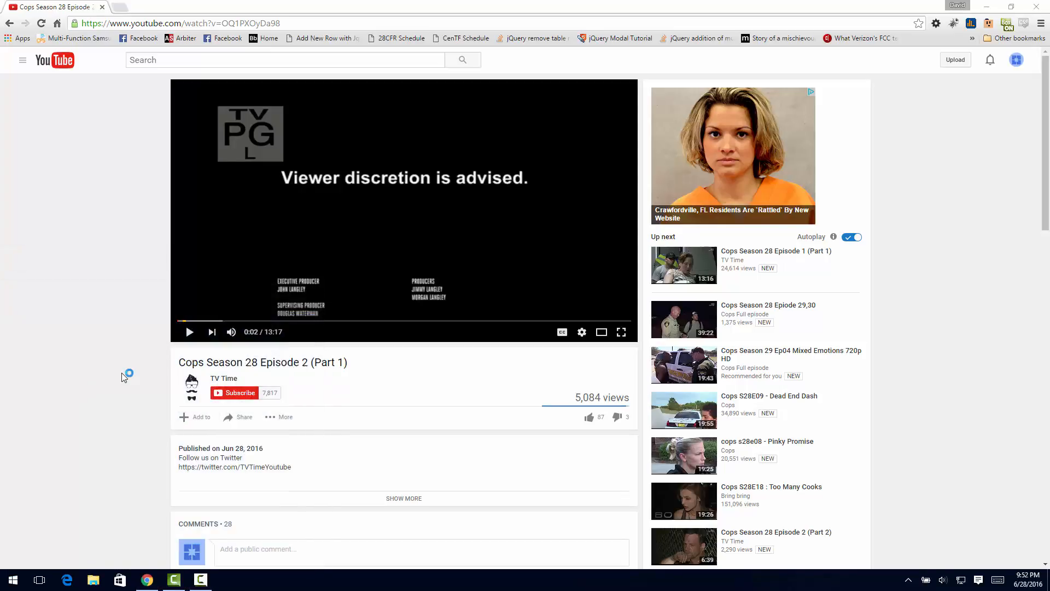
Paste the YouTube screenshot into the blank paint.net image, choosing Expand canvas
left_click(227, 579)
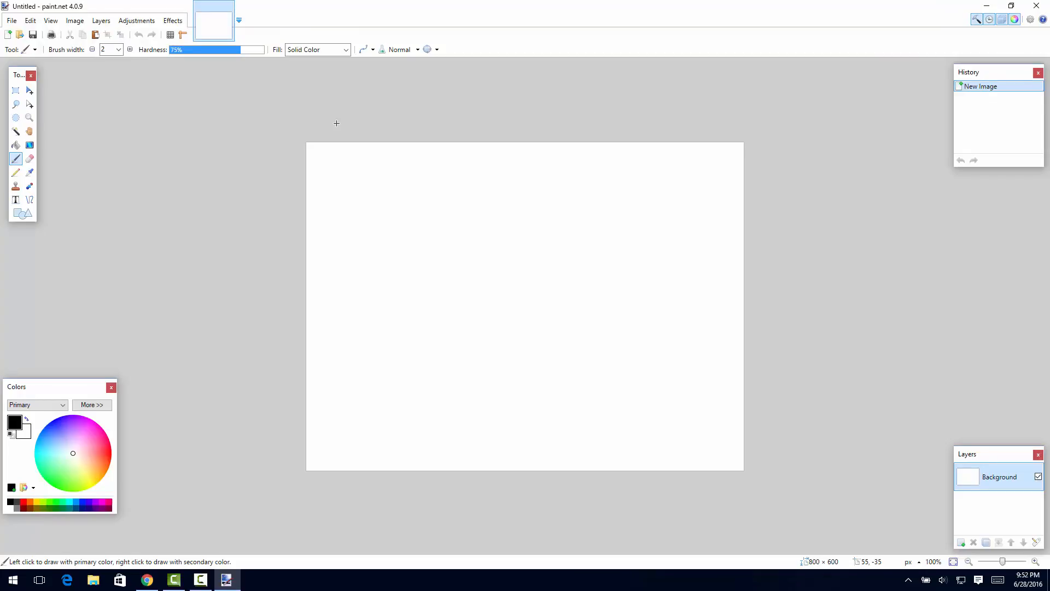
key("ctrl+v")
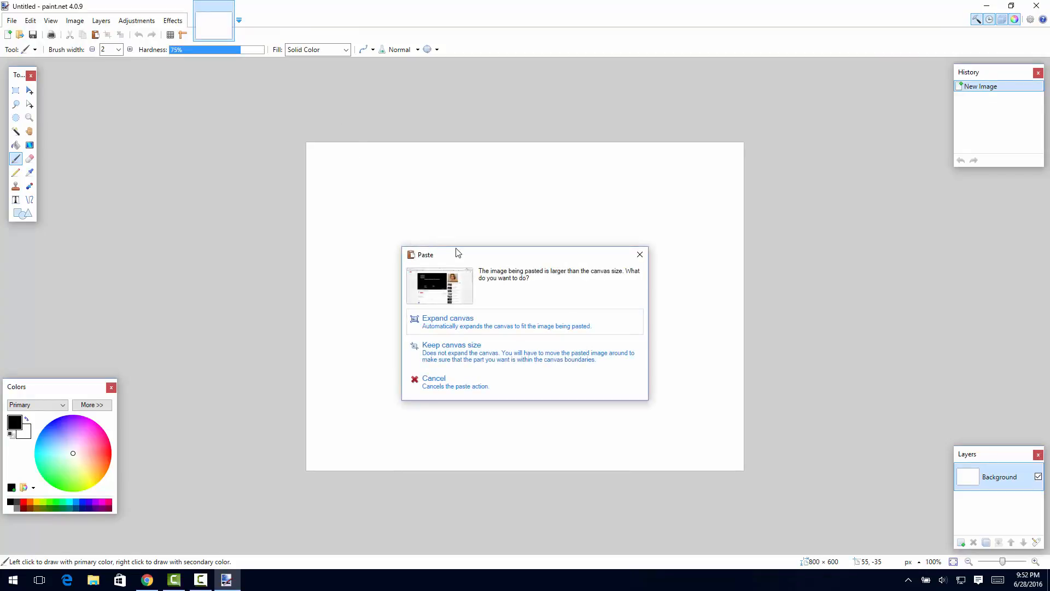
mouse_move(484, 334)
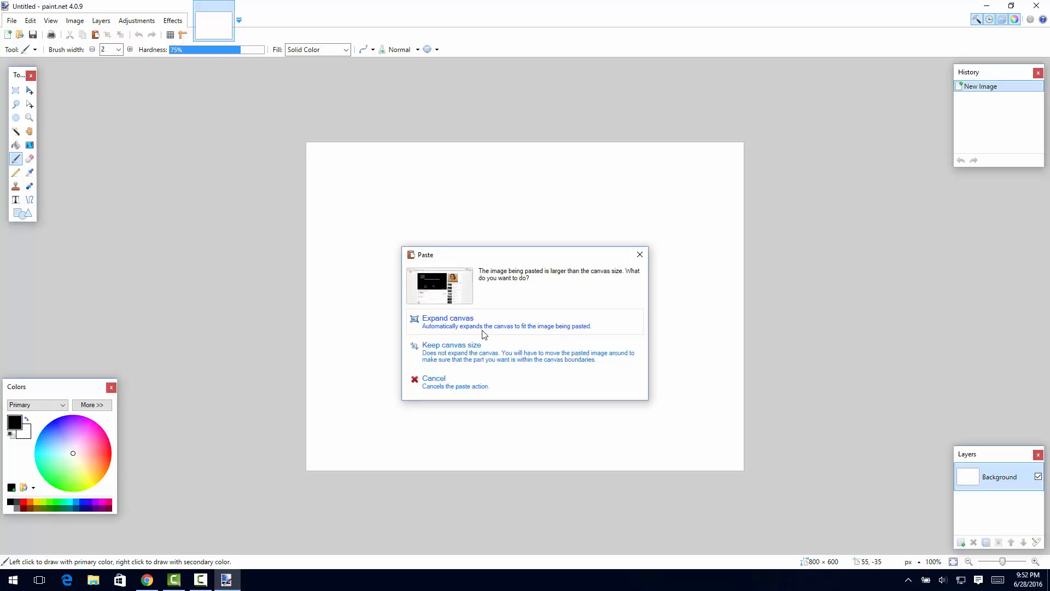
left_click(448, 321)
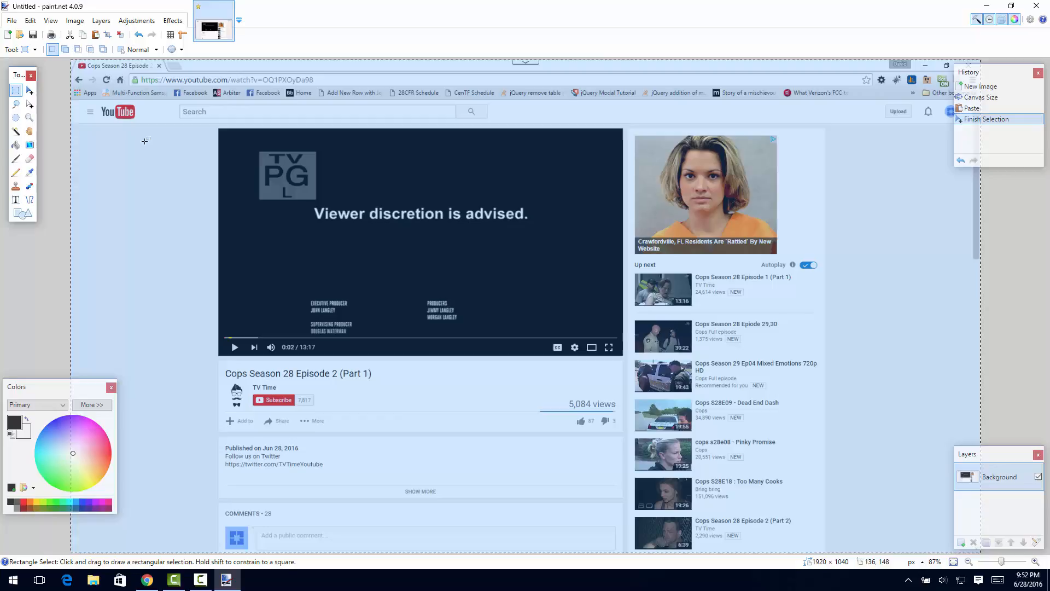
mouse_move(220, 129)
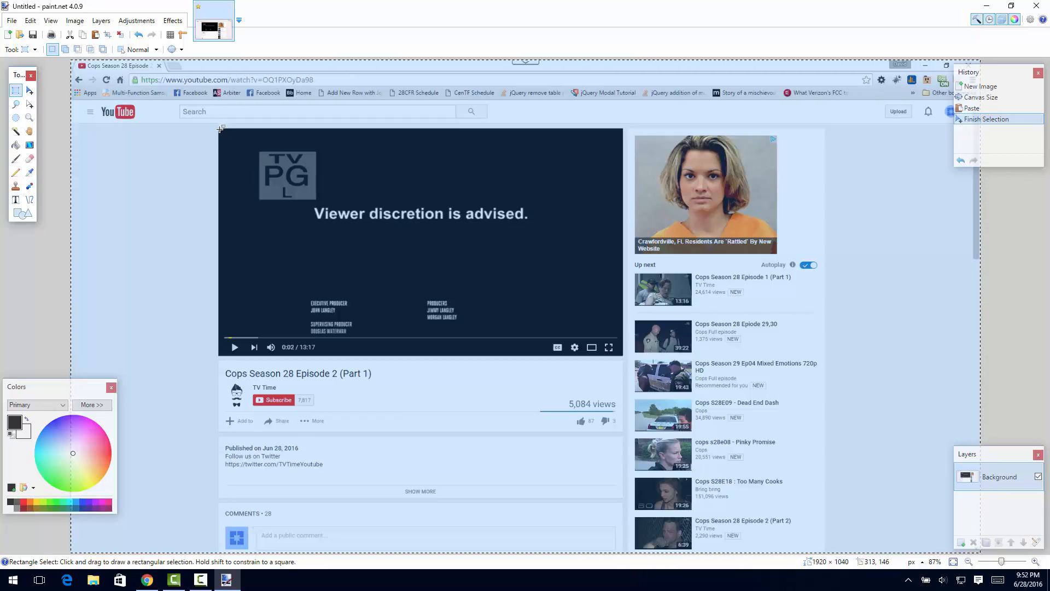
Select the video player region and crop the image to that selection
left_click_drag(221, 128, 413, 241)
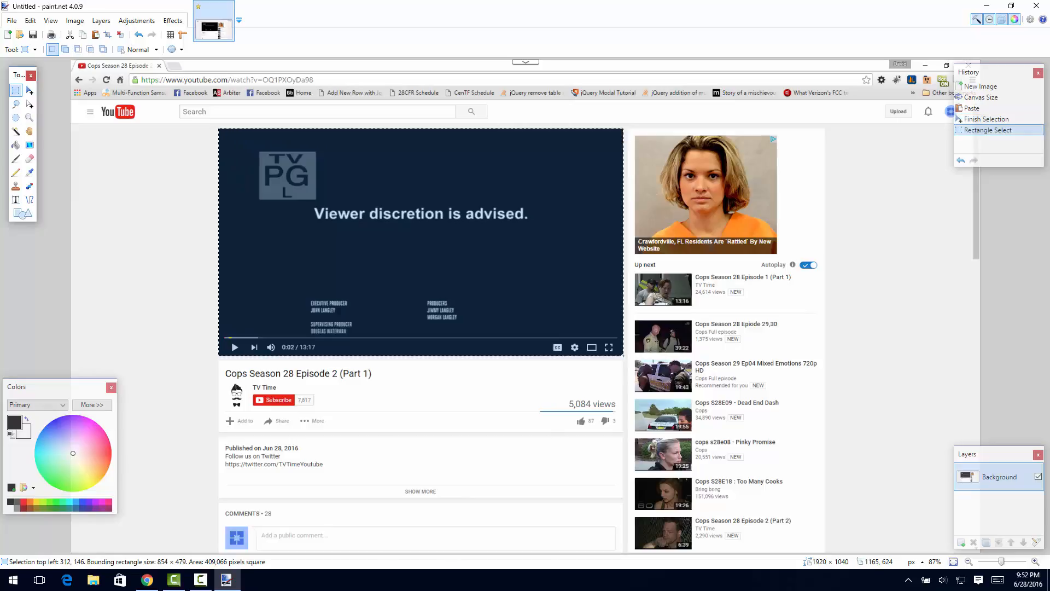
mouse_move(179, 175)
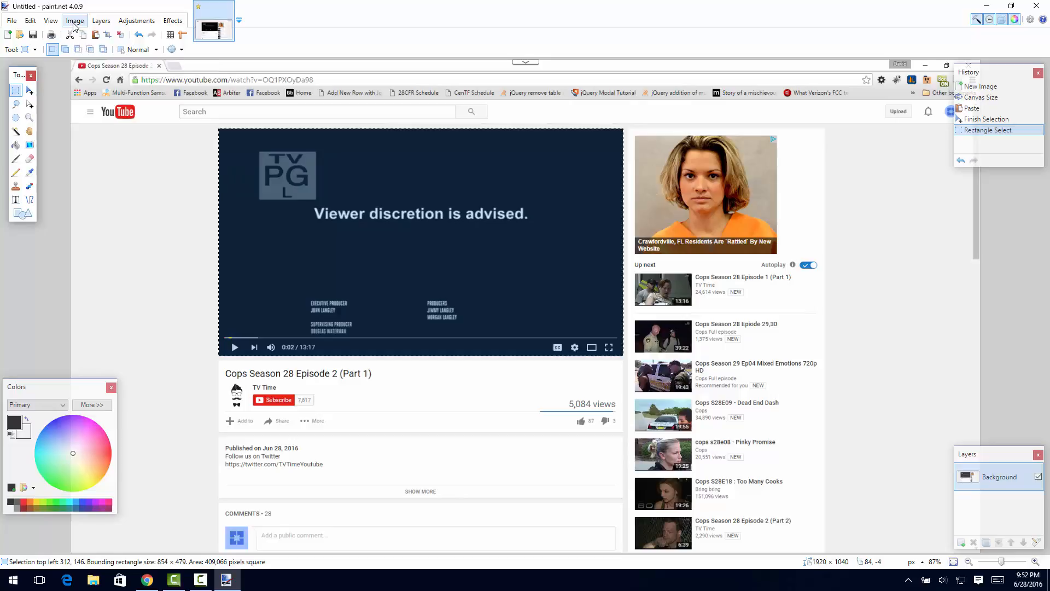
left_click(74, 20)
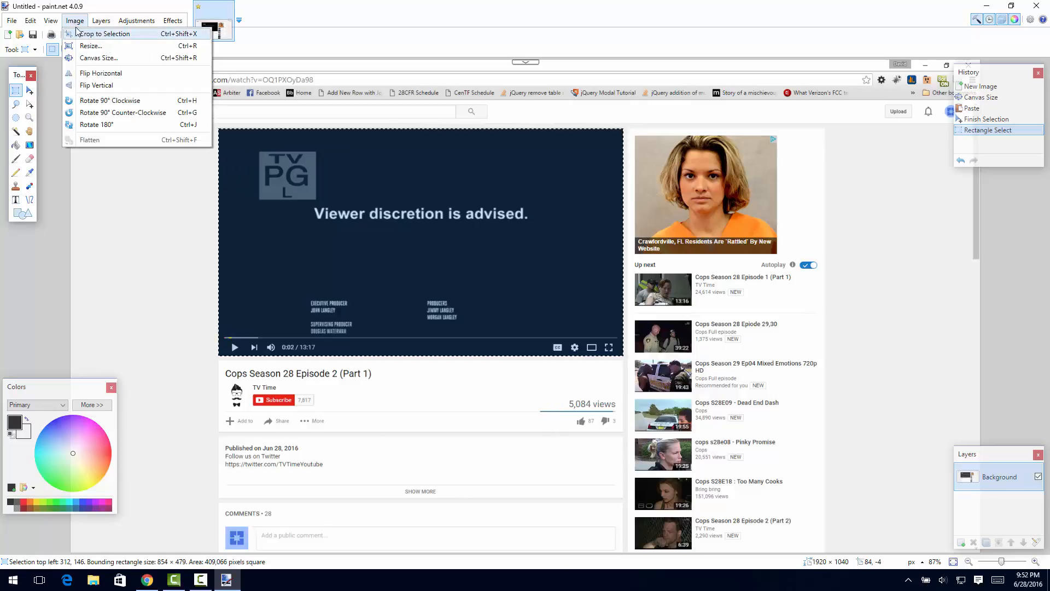
mouse_move(91, 45)
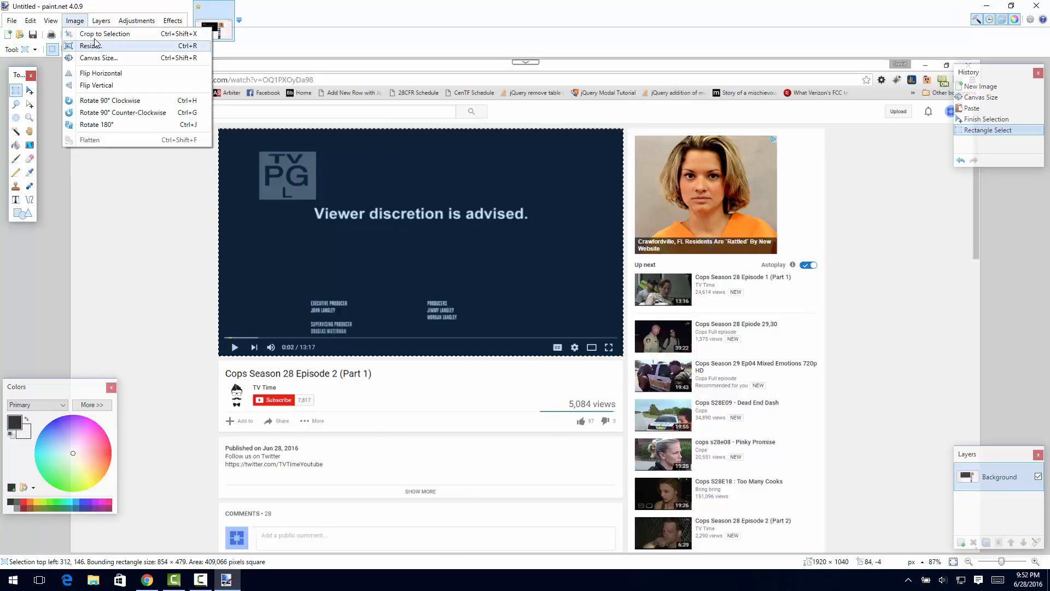
left_click(104, 33)
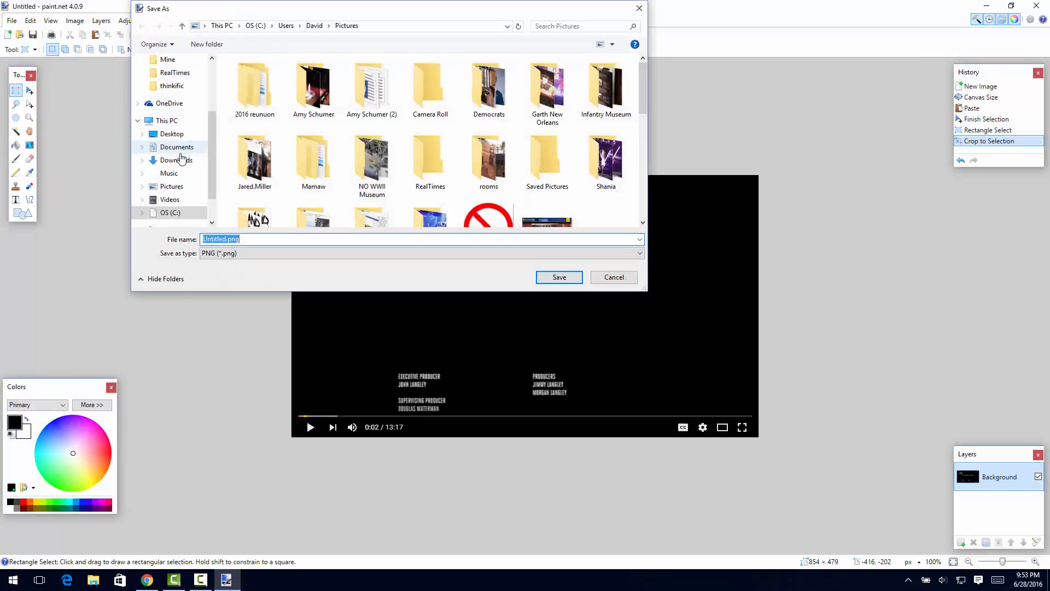
Save as test.png, replacing the existing file with default PNG settings, then close paint.net
type("tes")
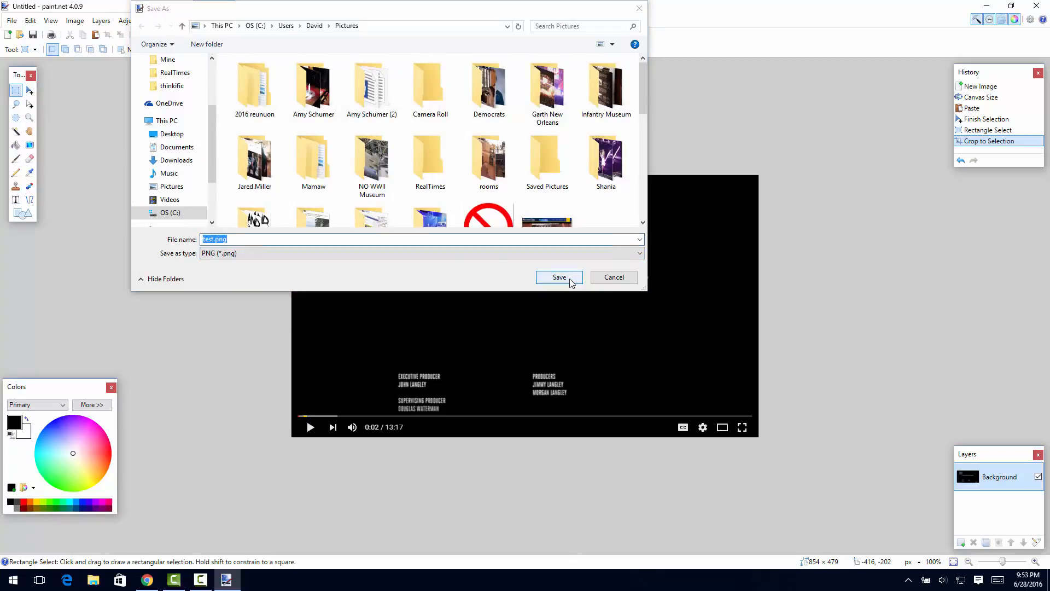
left_click(558, 278)
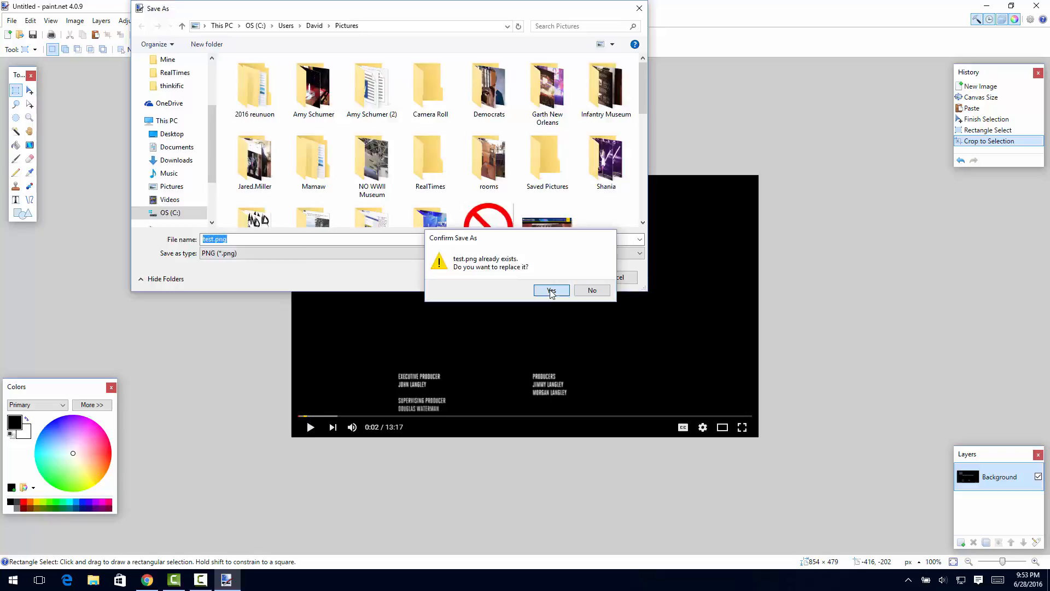
left_click(551, 290)
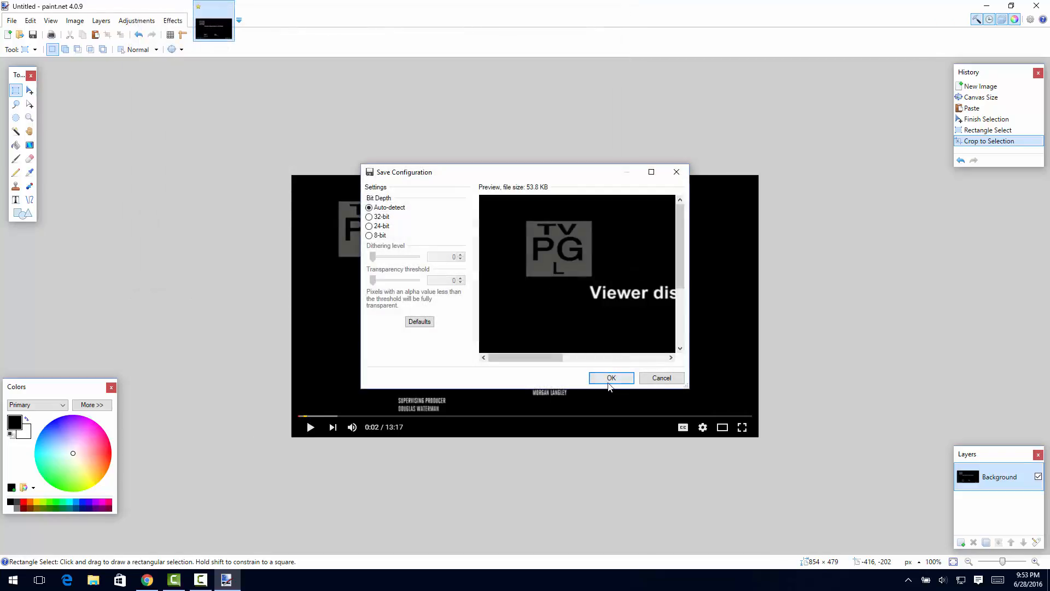
left_click(610, 378)
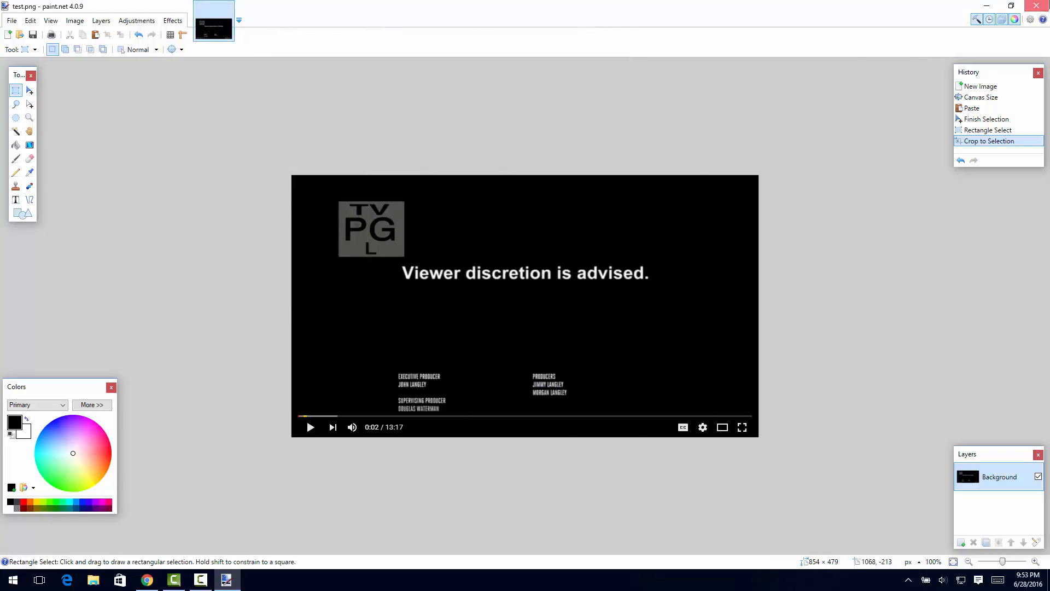
left_click(145, 580)
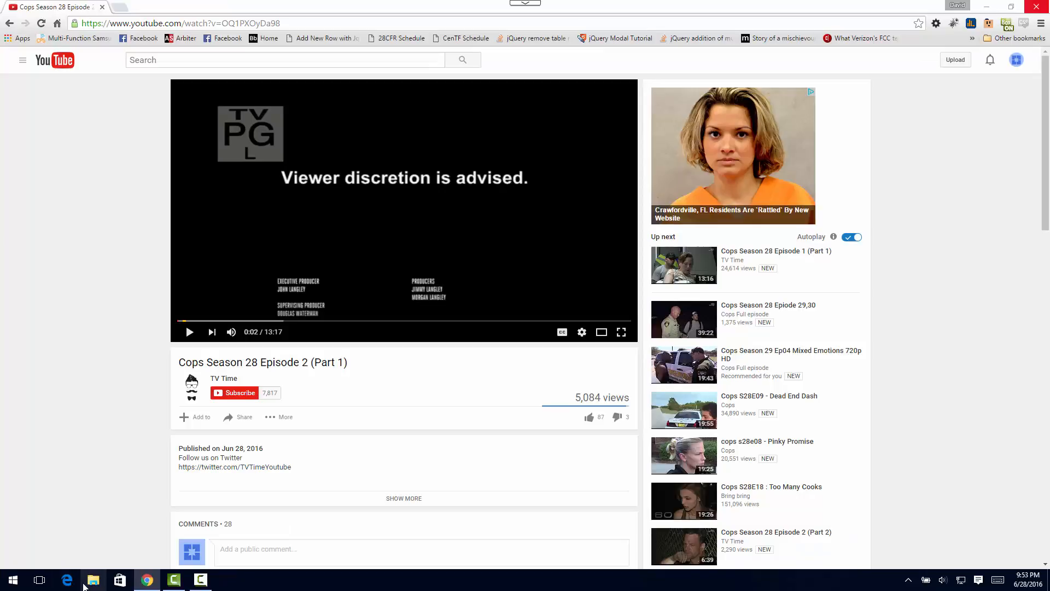
Open test.png from the Pictures folder in File Explorer to view the frame
left_click(93, 580)
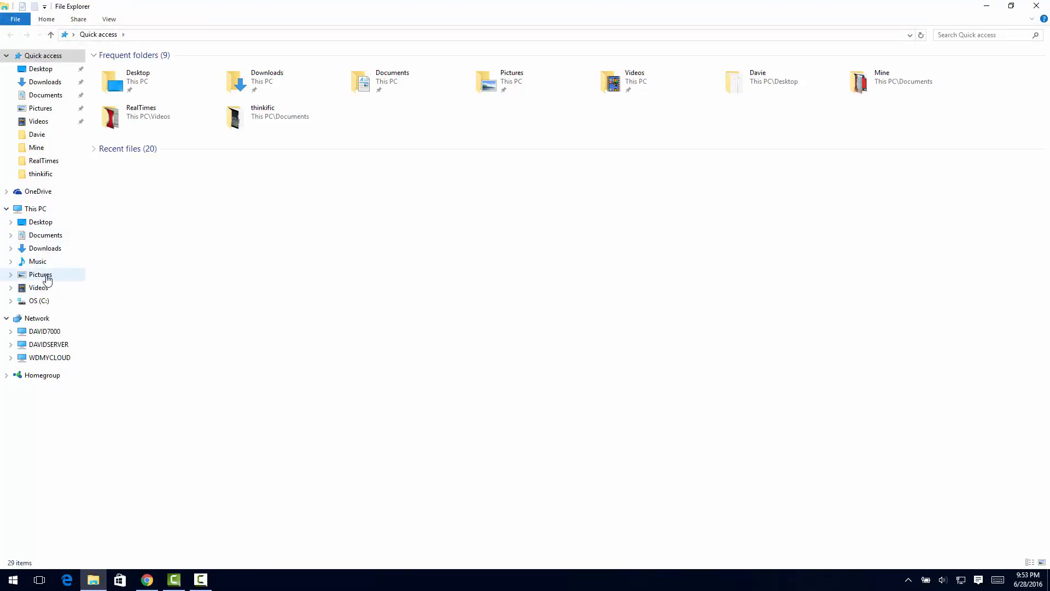
left_click(40, 274)
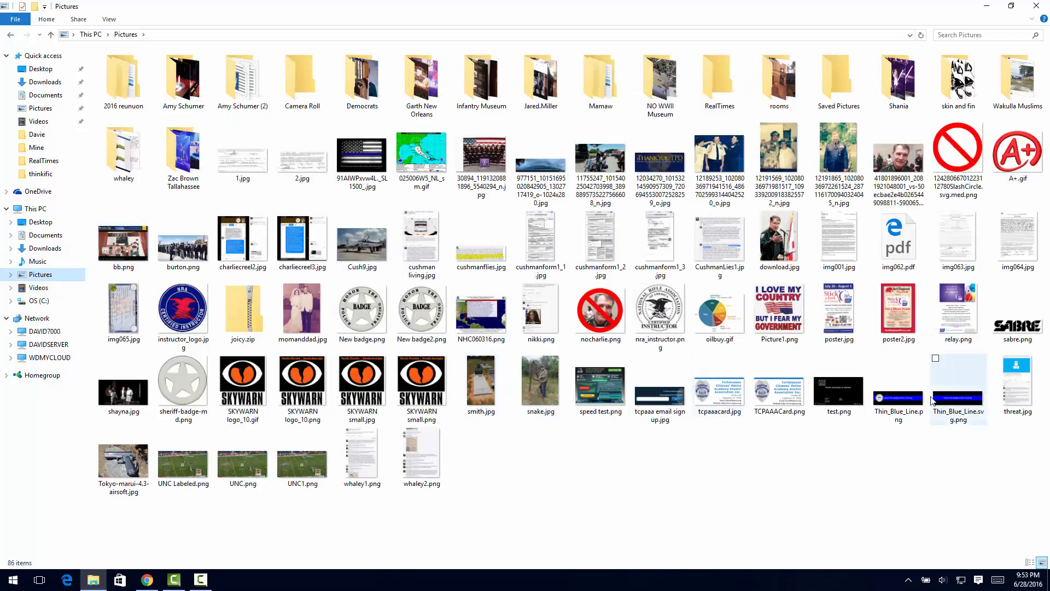
double_click(838, 377)
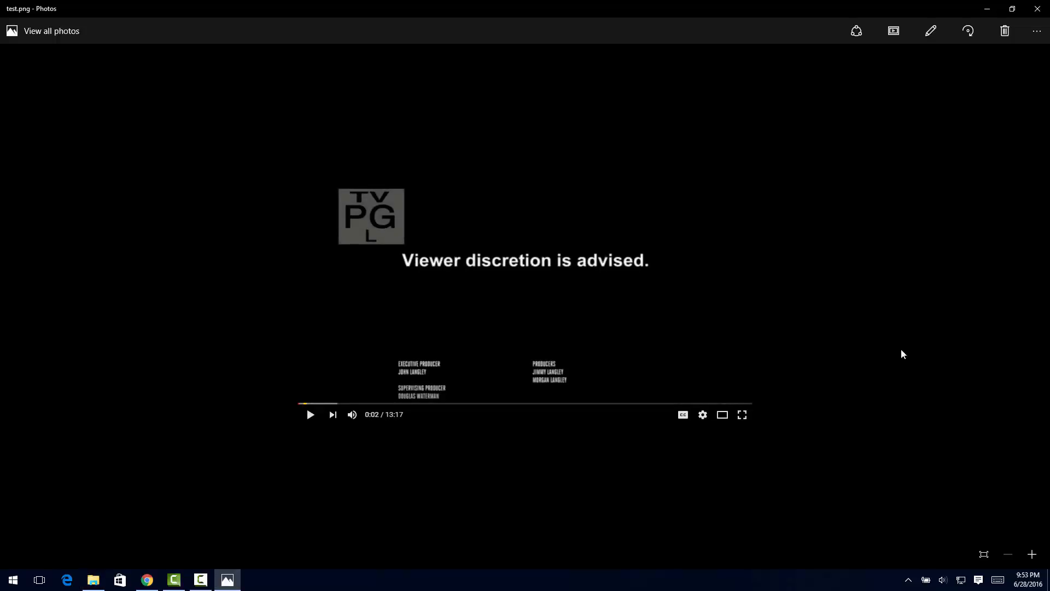